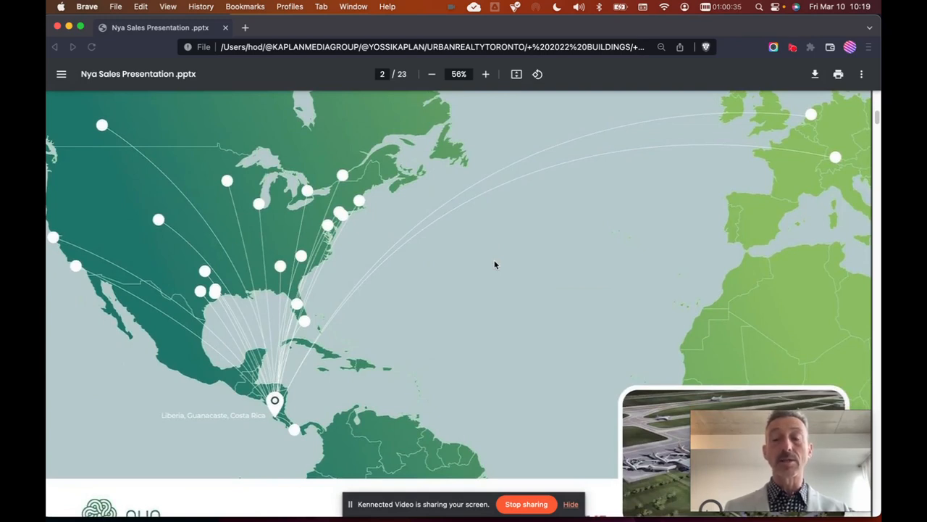
mouse_move(489, 268)
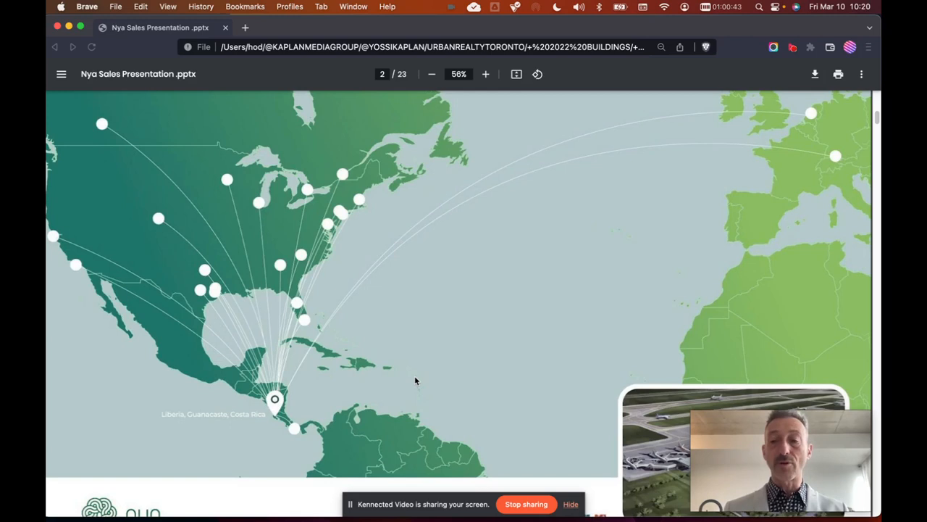
Focus the PDF viewer to reach page 3, the Guanacaste foreign investment slide.
left_click(72, 46)
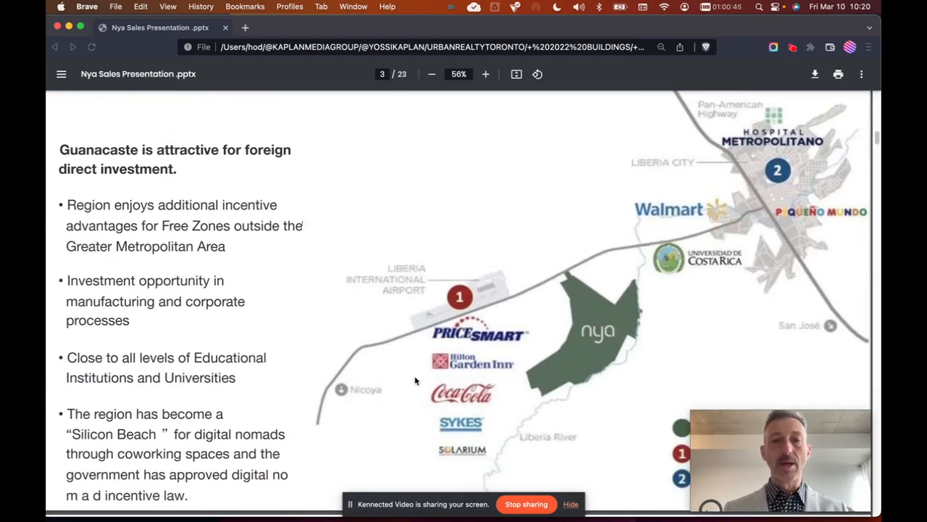
Scroll through the Guanacaste slide down to page 5, the NYA Master Plan.
scroll("up", 3)
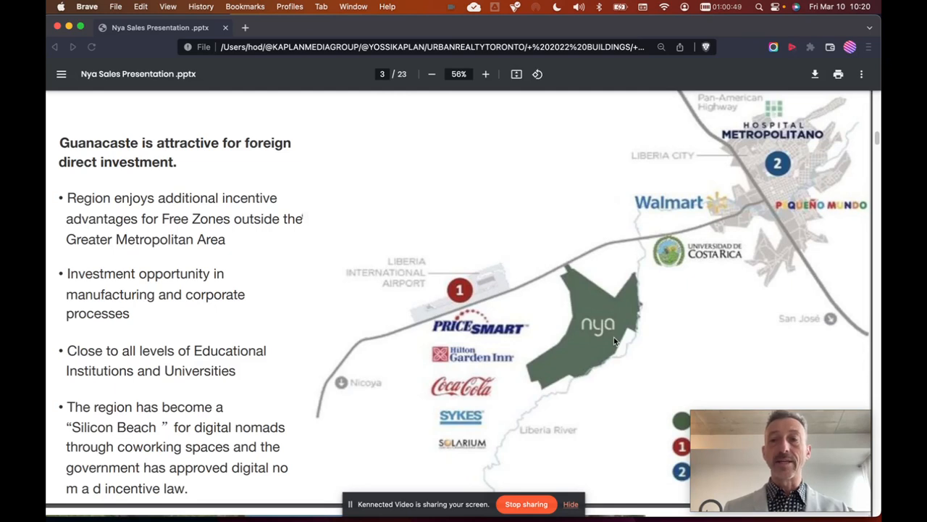
mouse_move(601, 332)
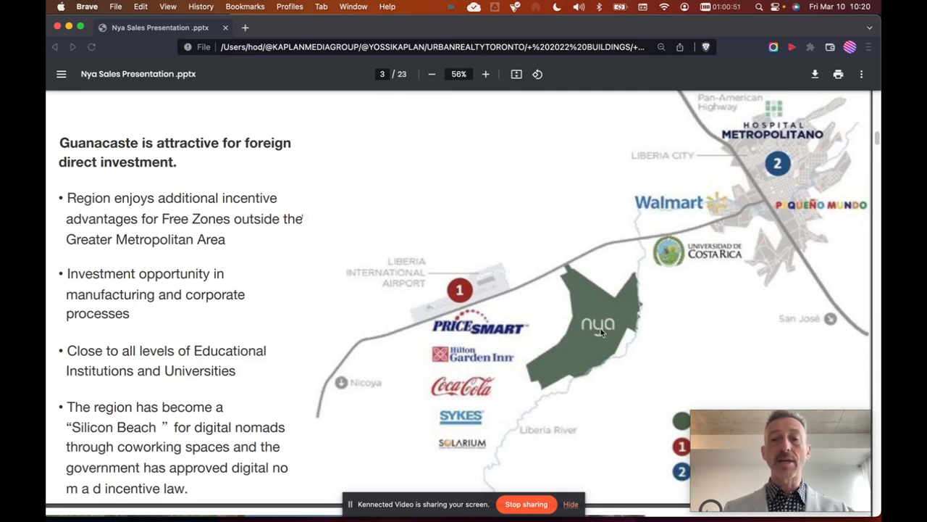
mouse_move(469, 307)
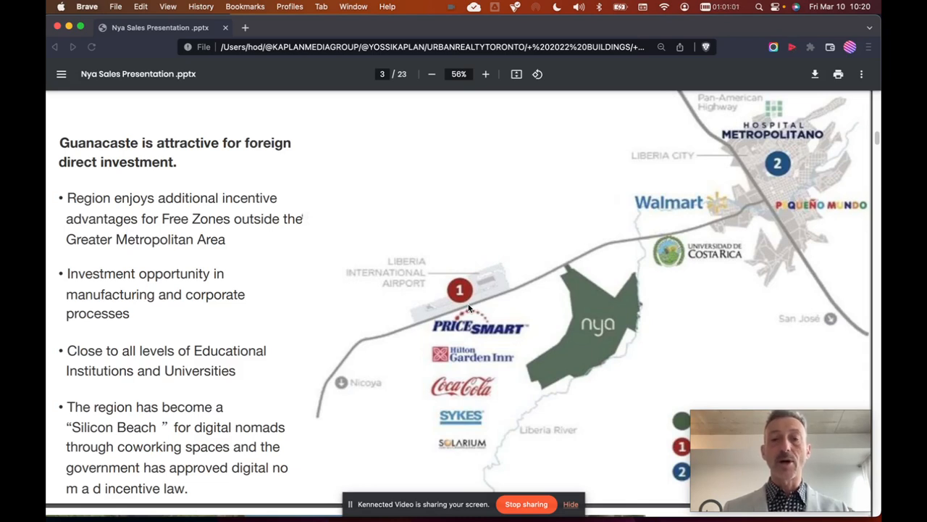
mouse_move(625, 282)
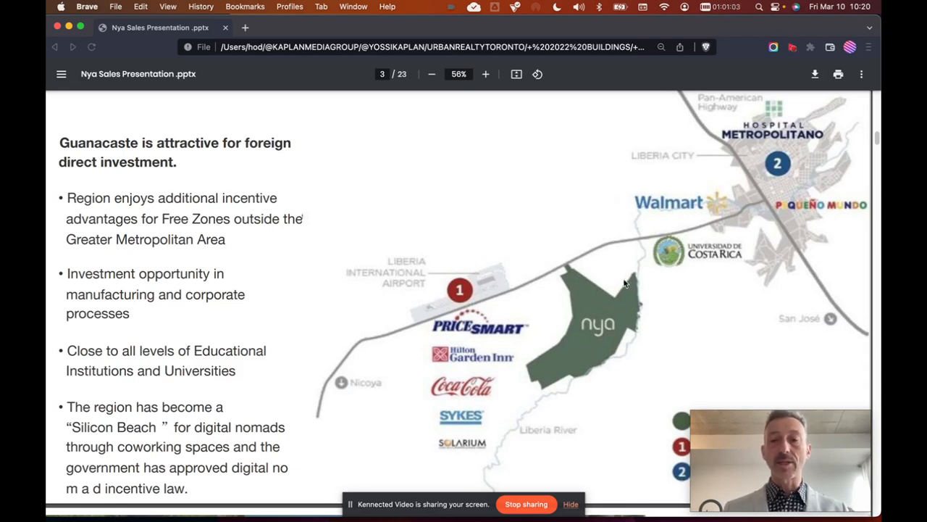
mouse_move(565, 344)
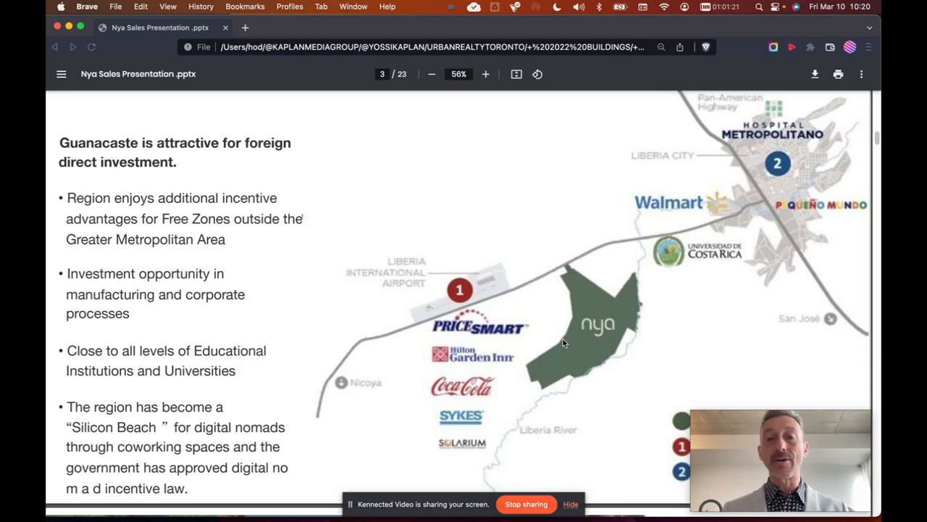
scroll("down", 3)
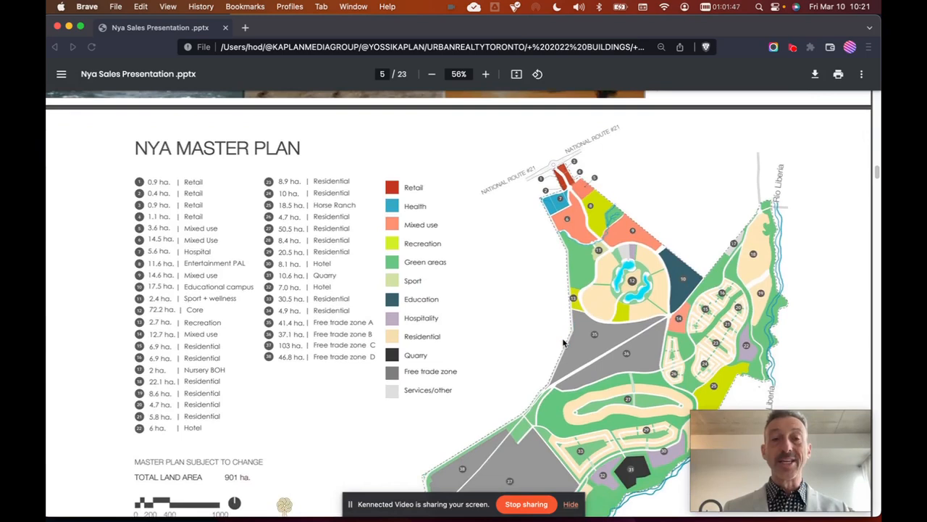
Scroll down so the full Master Plan legend, 901-ha land area and scale are in view.
scroll("down", 3)
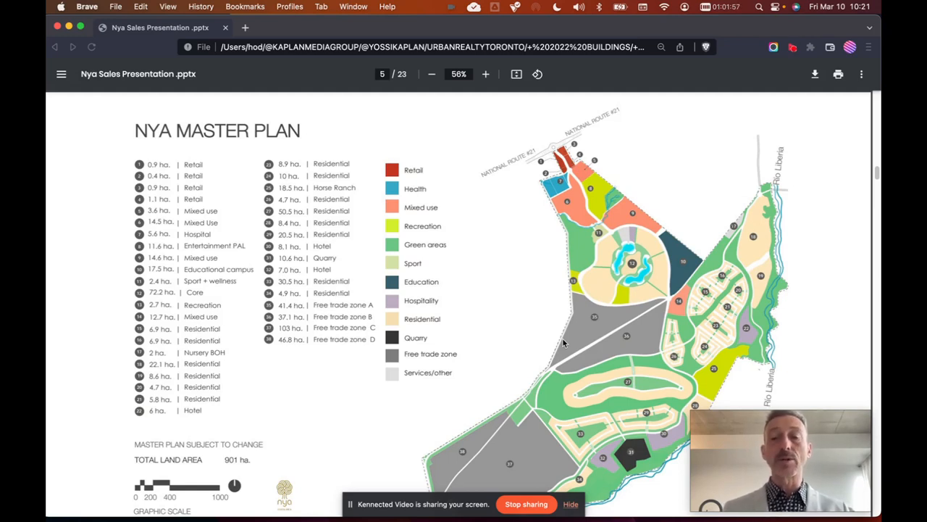
scroll("down", 3)
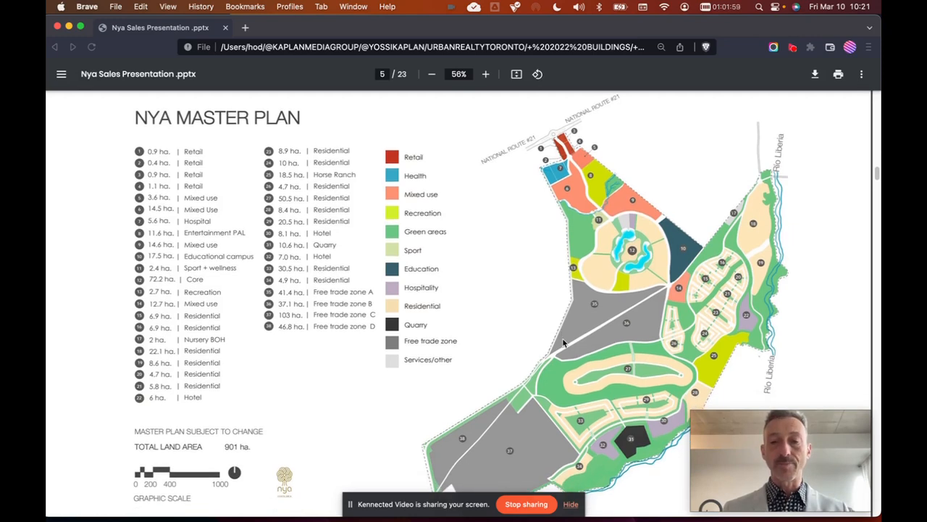
mouse_move(636, 261)
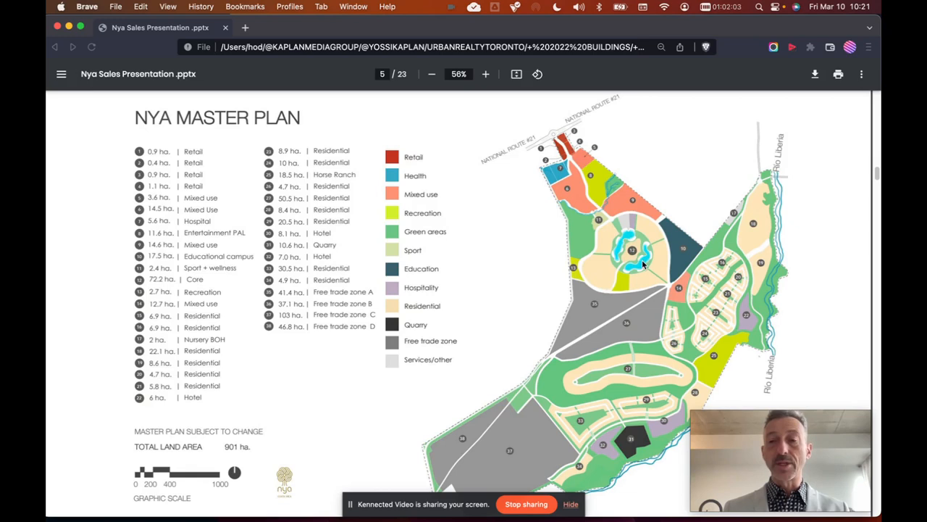
mouse_move(659, 249)
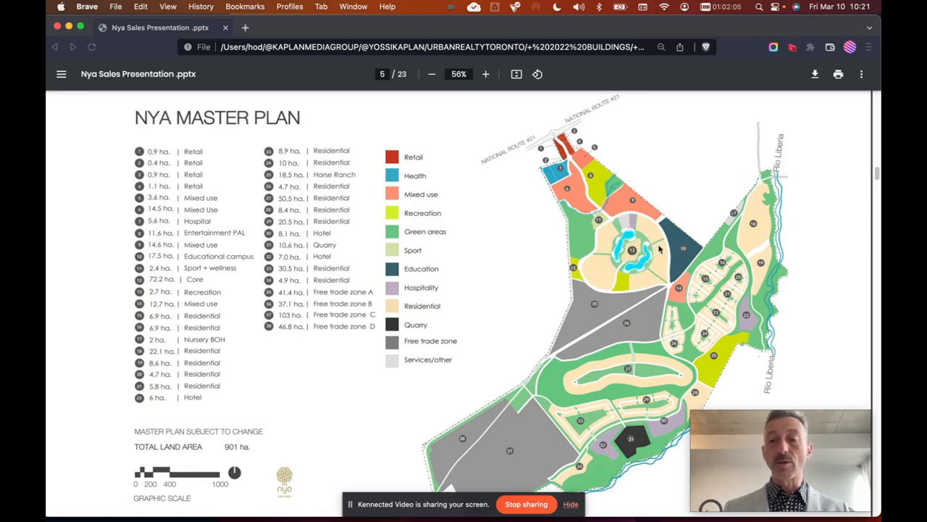
mouse_move(655, 282)
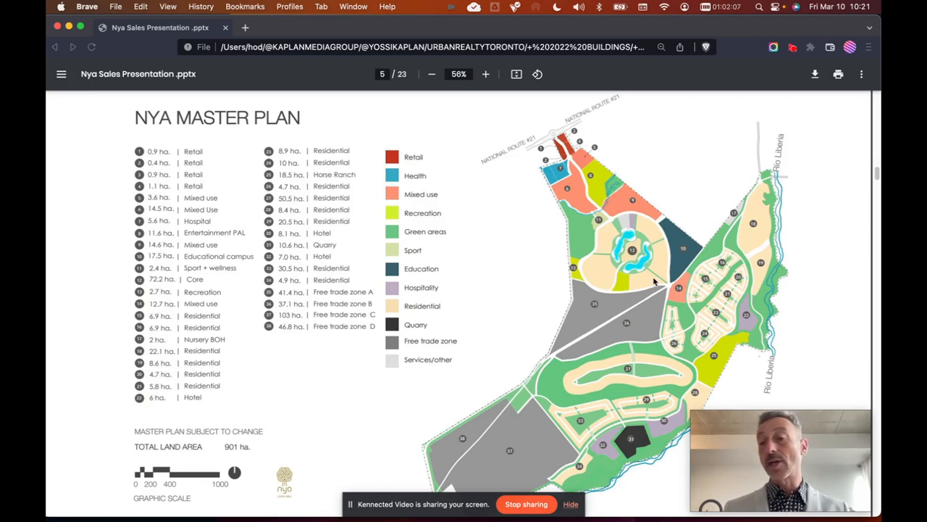
mouse_move(646, 237)
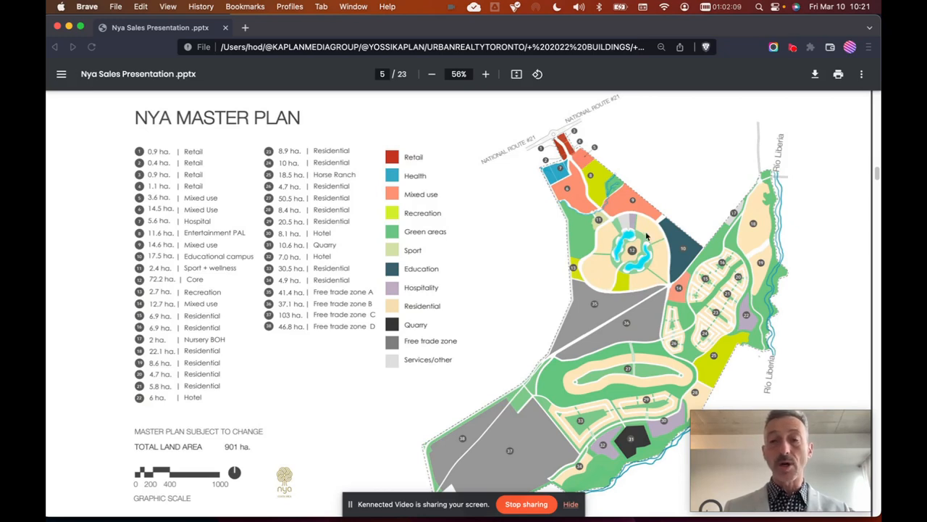
mouse_move(593, 261)
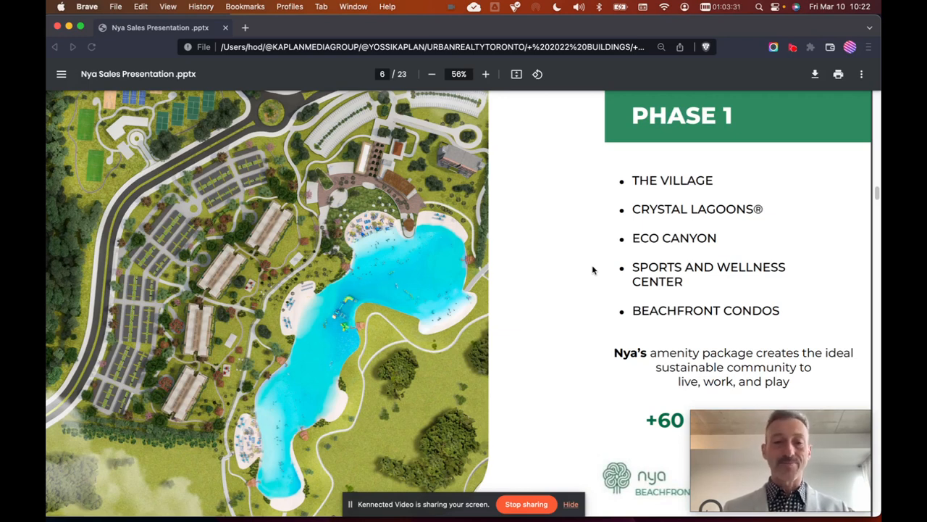
mouse_move(142, 297)
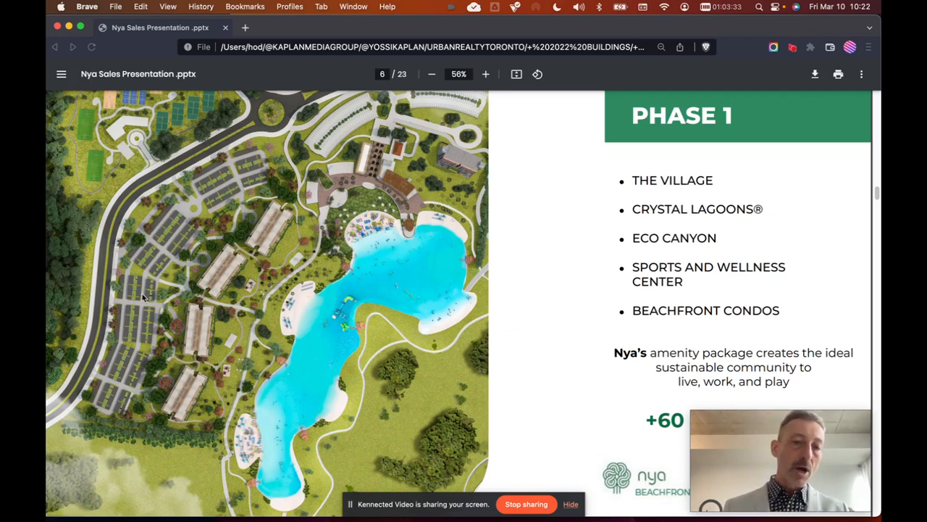
mouse_move(220, 304)
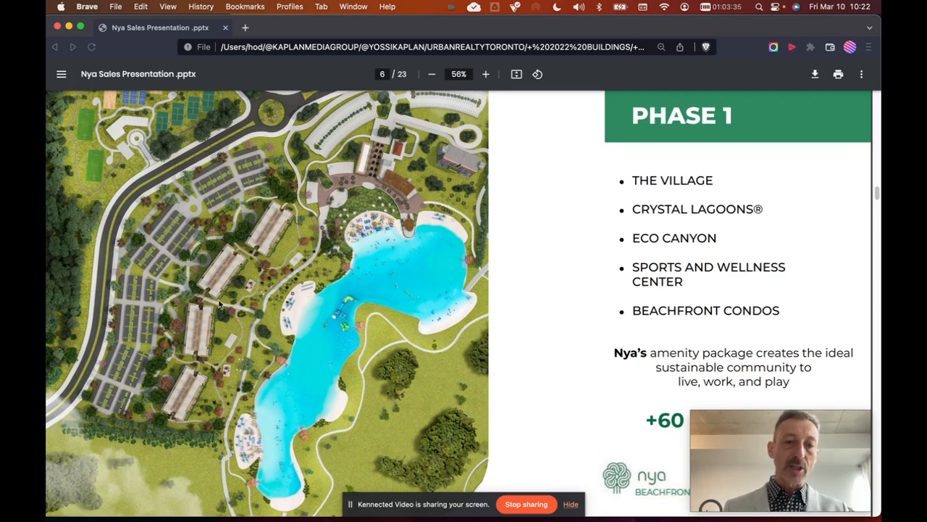
mouse_move(206, 407)
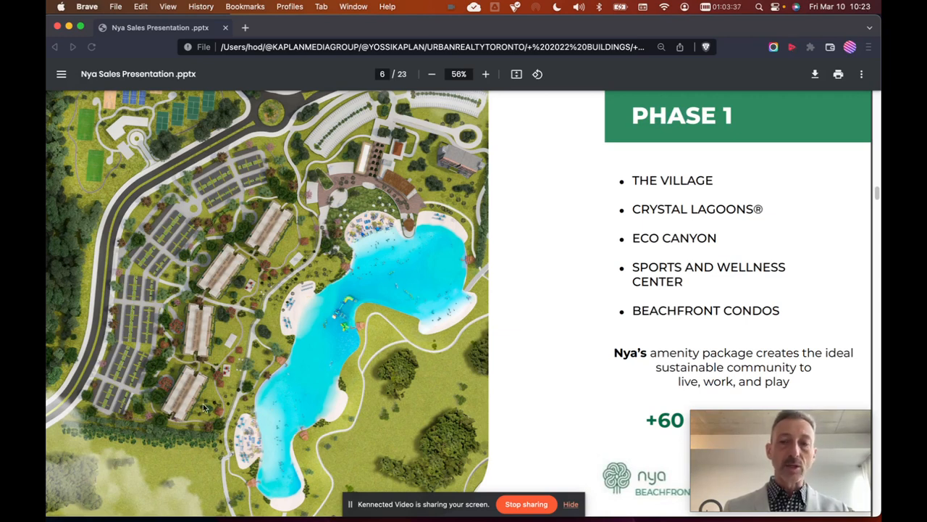
mouse_move(250, 180)
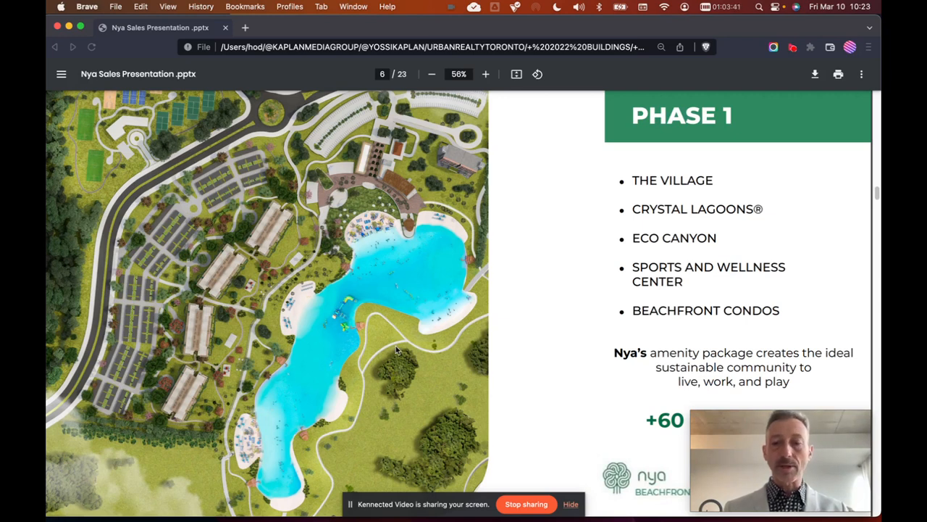
Scroll past the Phase 1 slide to page 7, The Village amenities list.
scroll("down", 3)
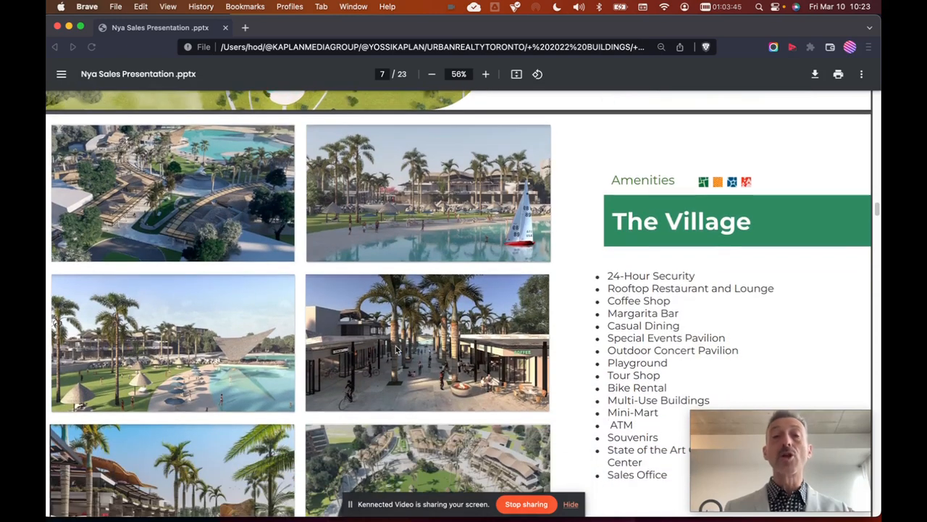
scroll("down", 3)
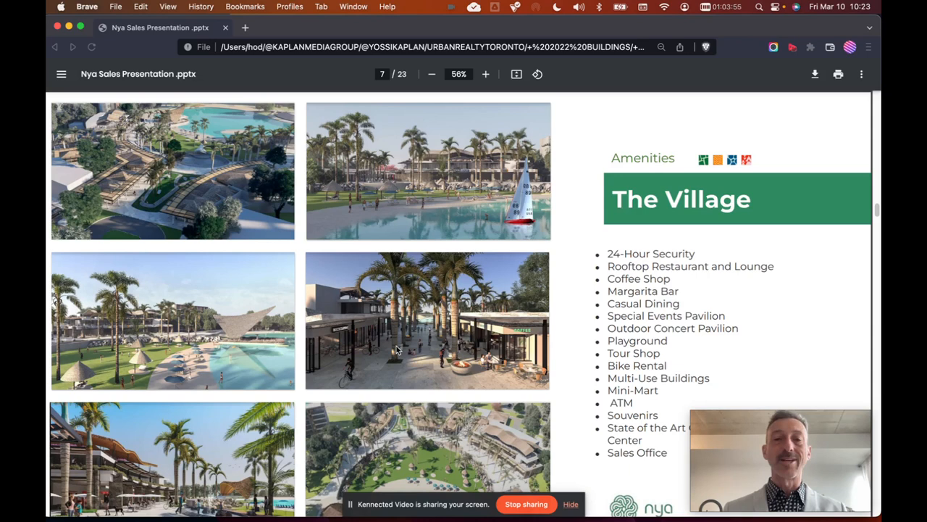
mouse_move(324, 242)
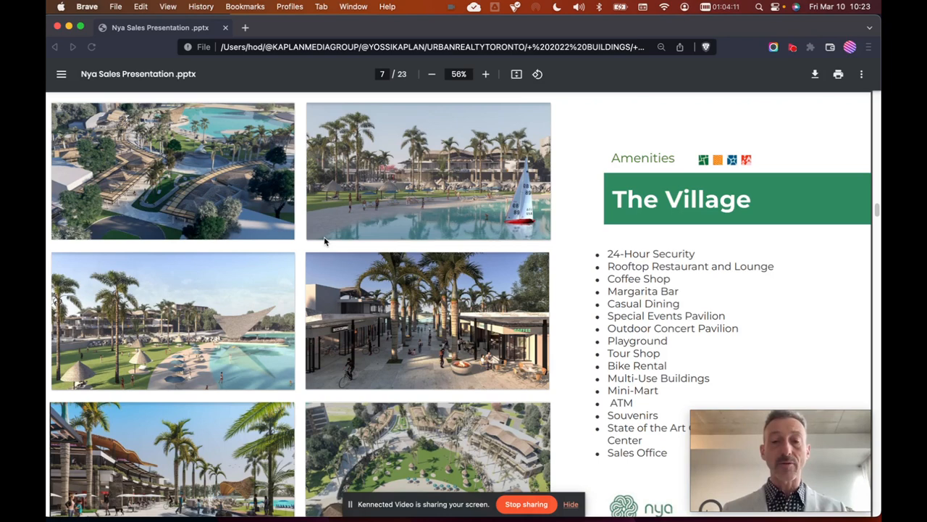
mouse_move(310, 267)
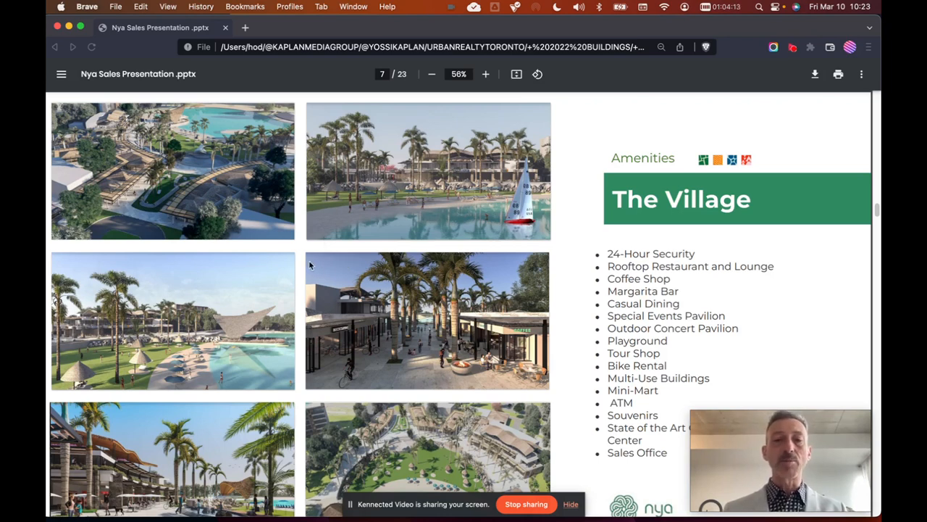
mouse_move(301, 252)
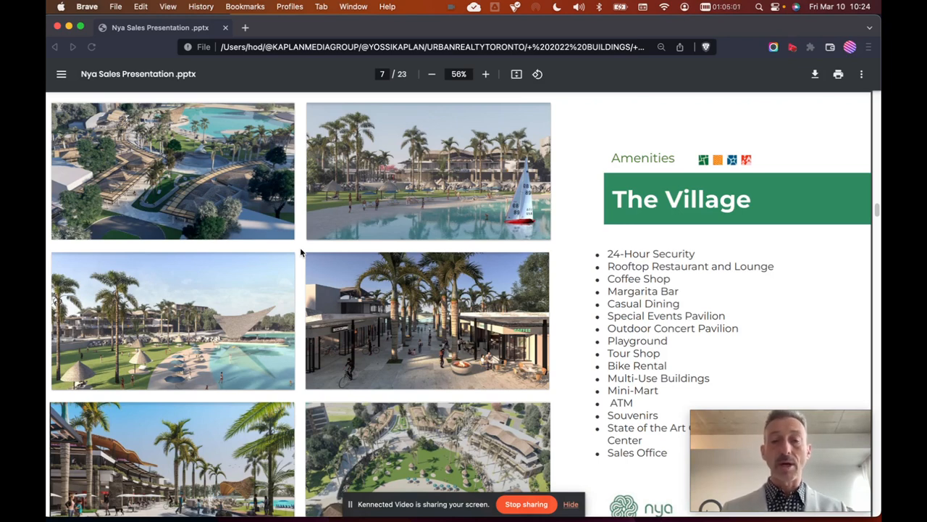
Scroll past the Crystal Lagoons amenities into page 9, the Beaches slide.
scroll("up", 3)
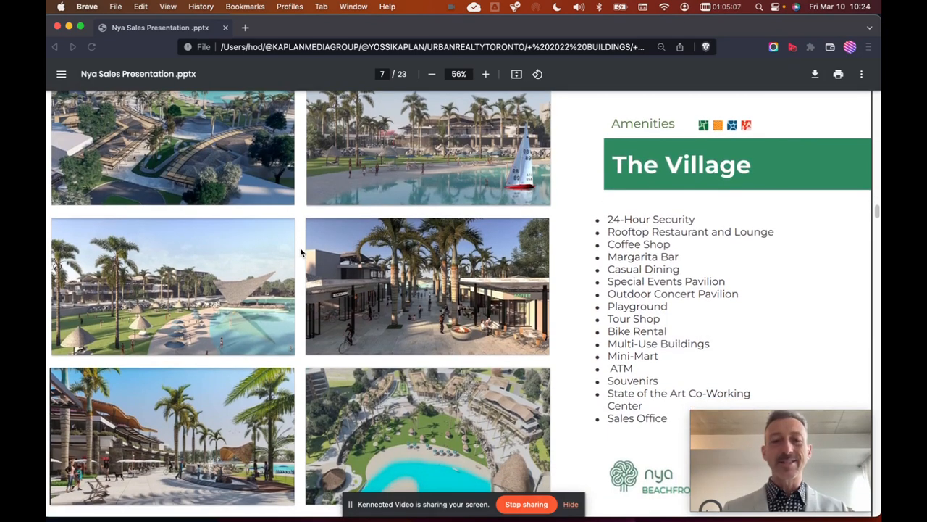
scroll("down", 3)
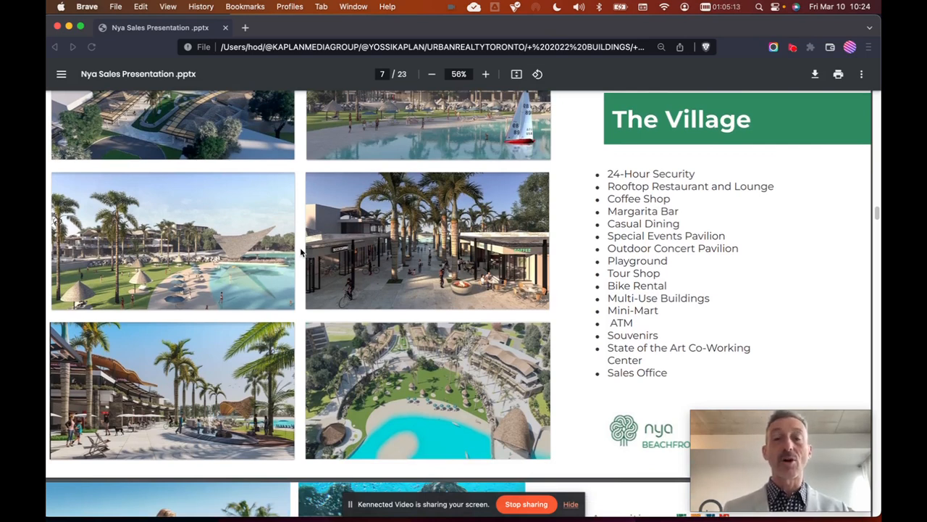
scroll("down", 3)
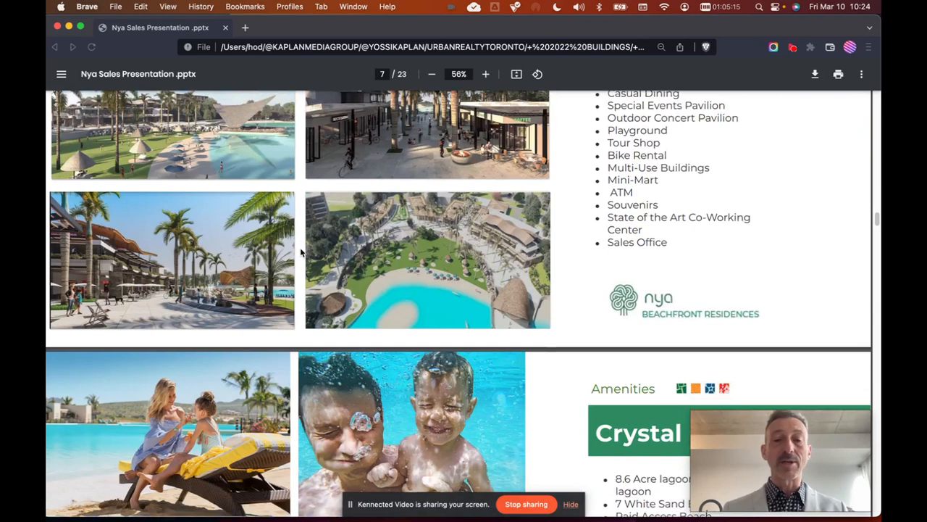
scroll("down", 3)
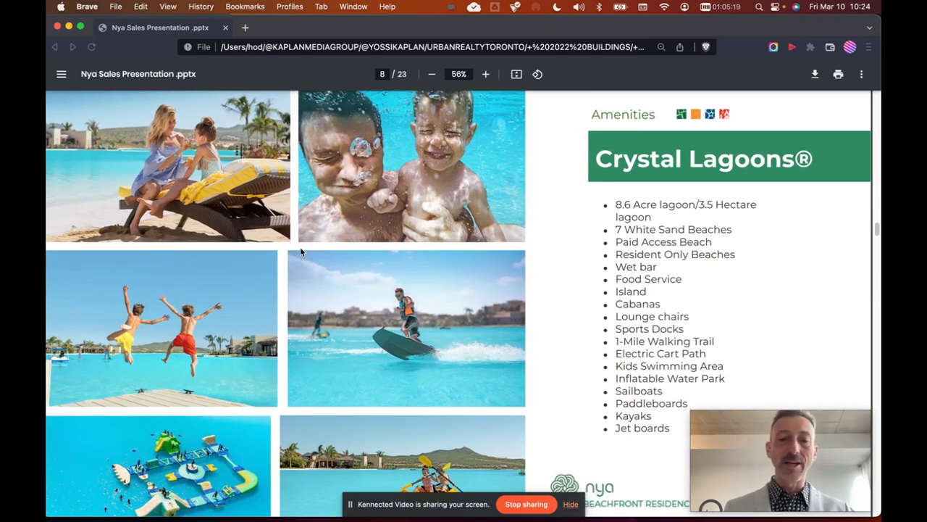
scroll("down", 3)
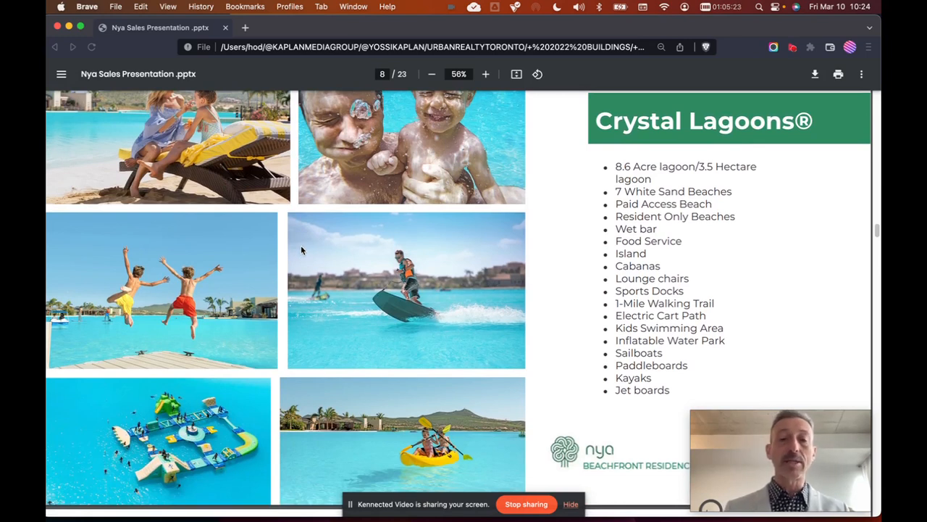
scroll("down", 3)
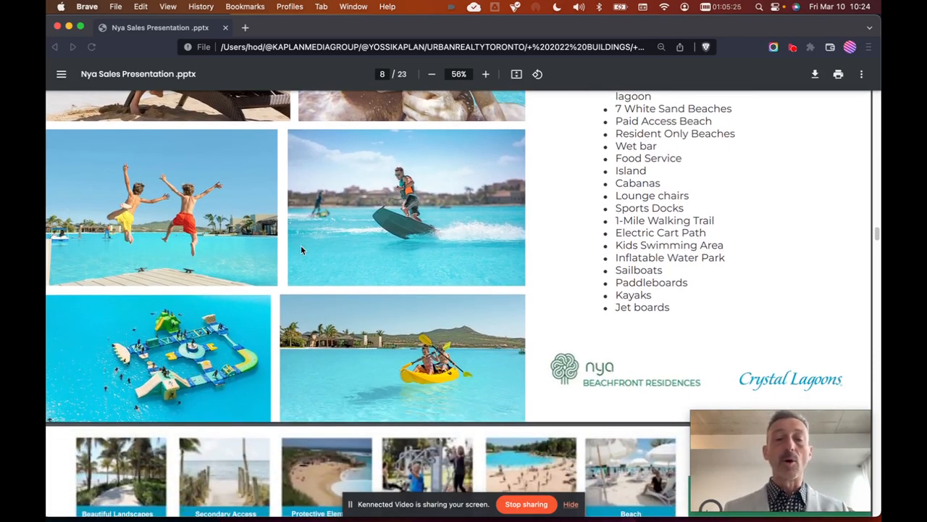
scroll("down", 3)
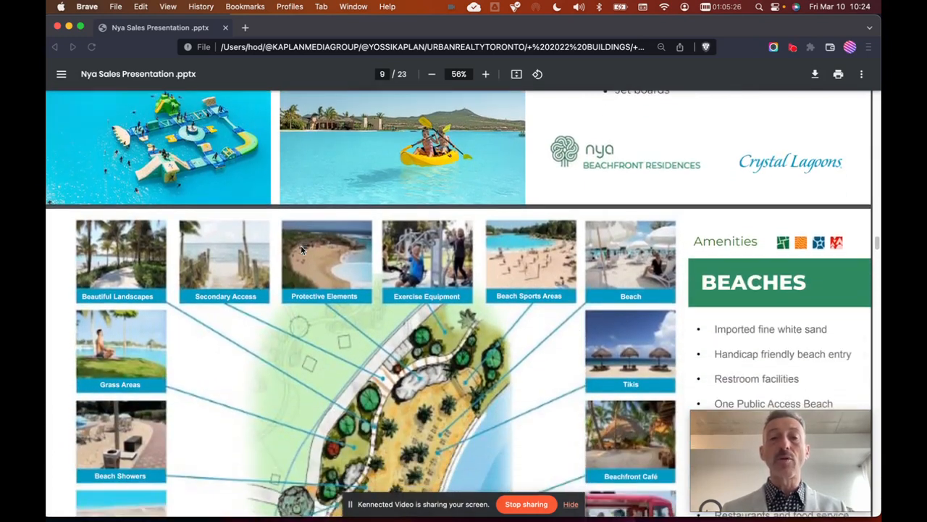
Scroll through the Beaches site plan until page 10, Eco Canyon & Park, fills the viewer.
scroll("down", 3)
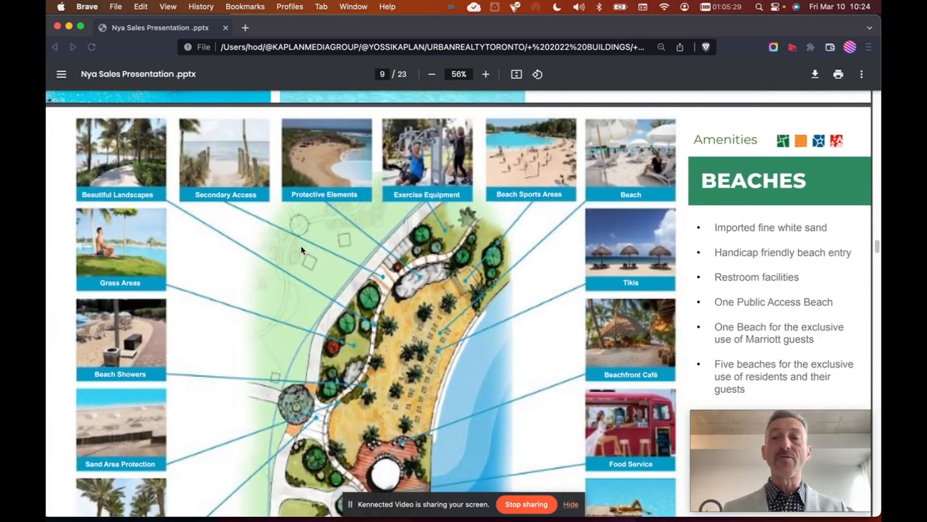
scroll("down", 3)
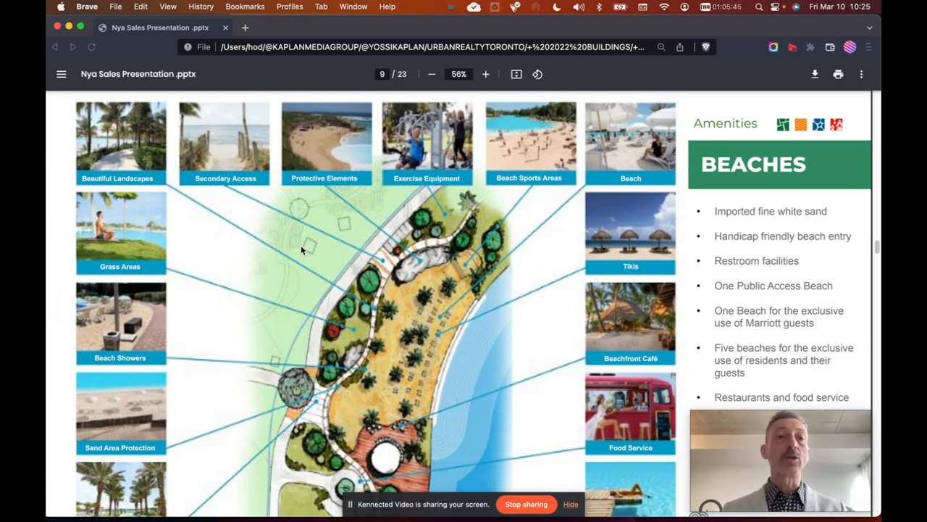
scroll("up", 3)
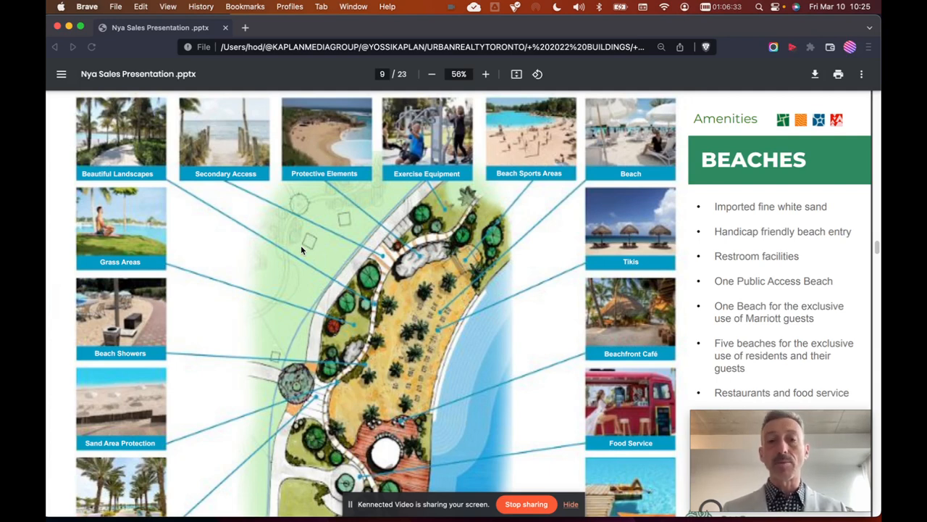
scroll("down", 3)
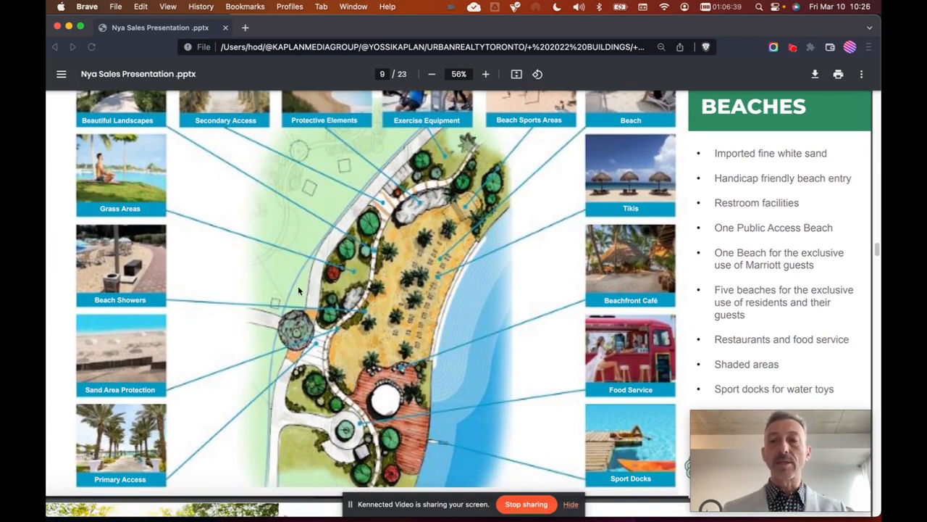
mouse_move(803, 168)
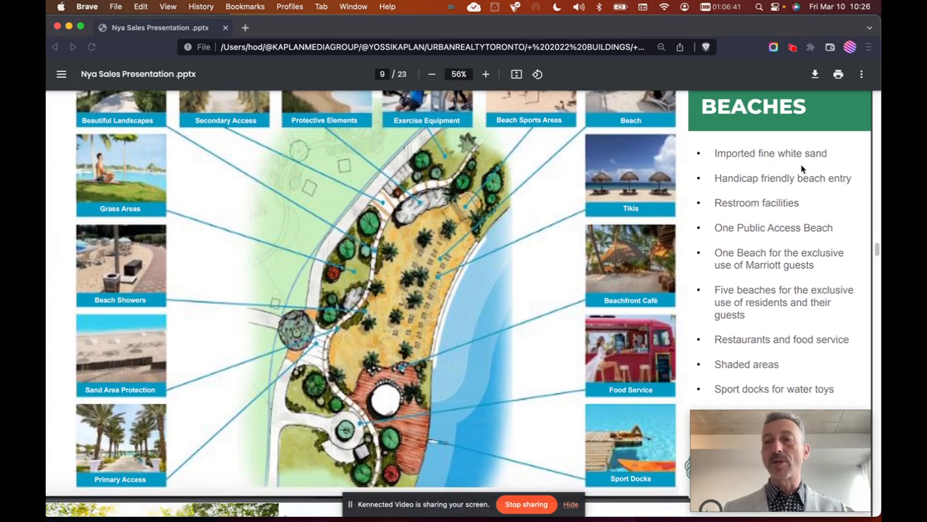
mouse_move(788, 187)
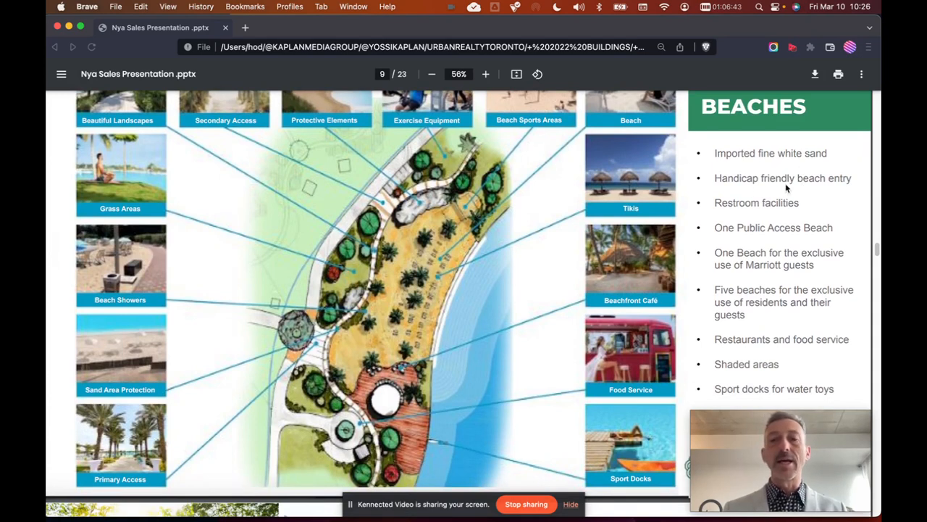
mouse_move(429, 225)
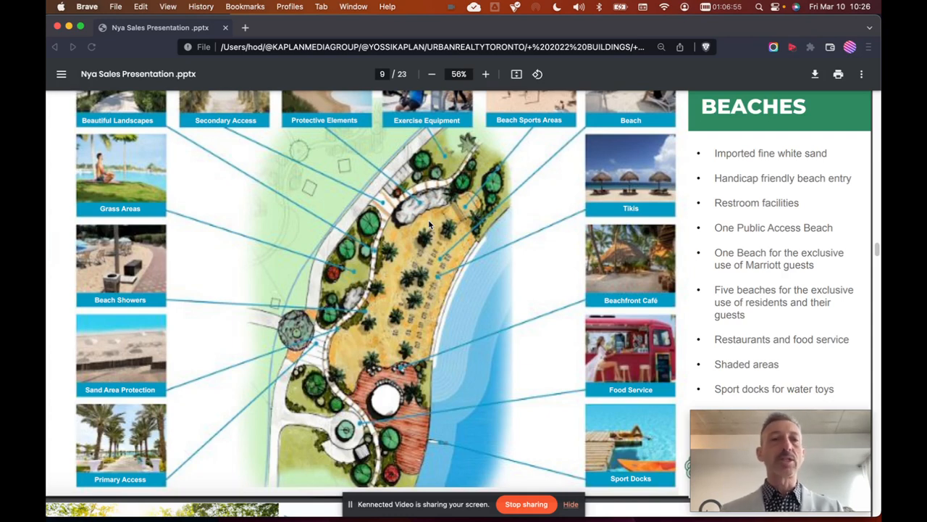
scroll("down", 3)
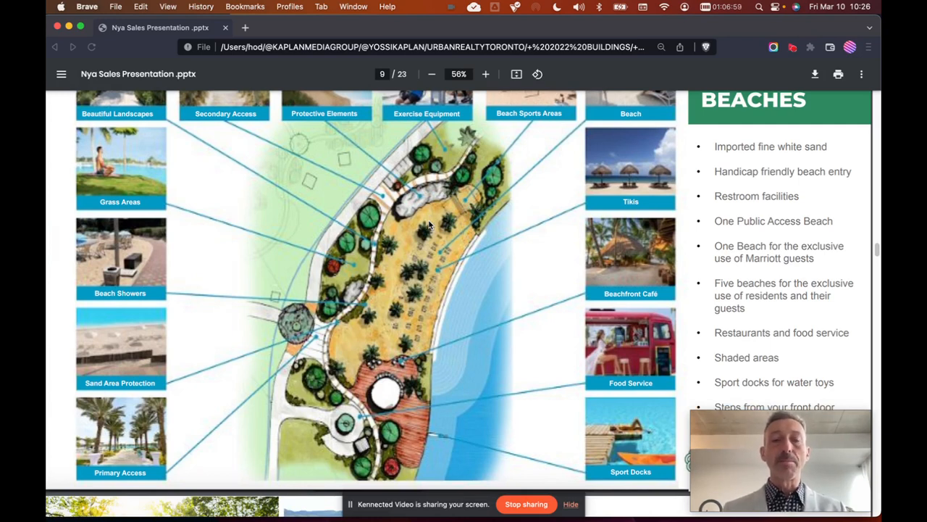
scroll("down", 3)
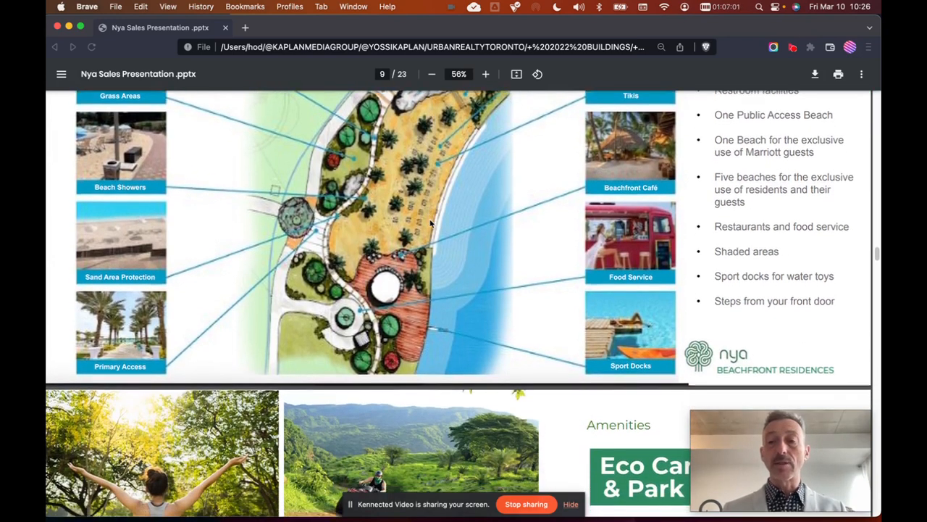
scroll("down", 3)
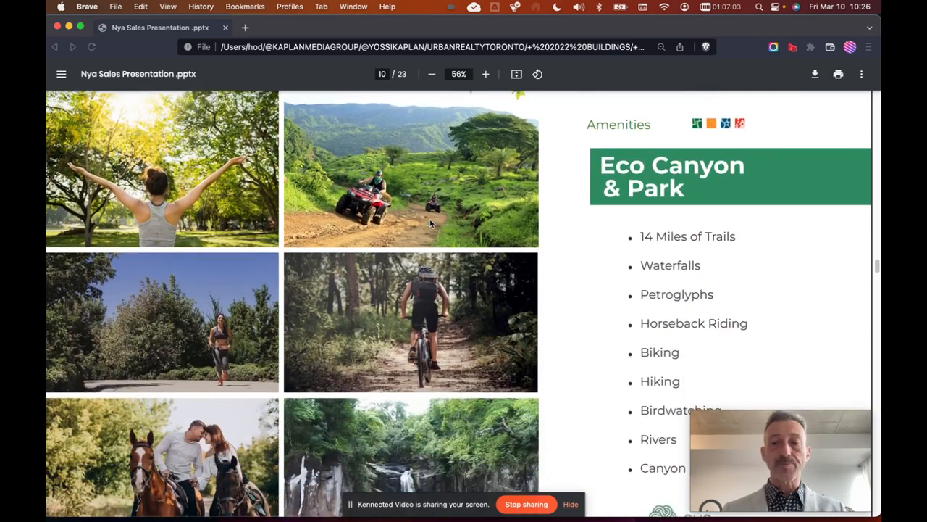
Scroll past Eco Canyon & Park to page 11, the Sports and Wellness center slide.
scroll("down", 3)
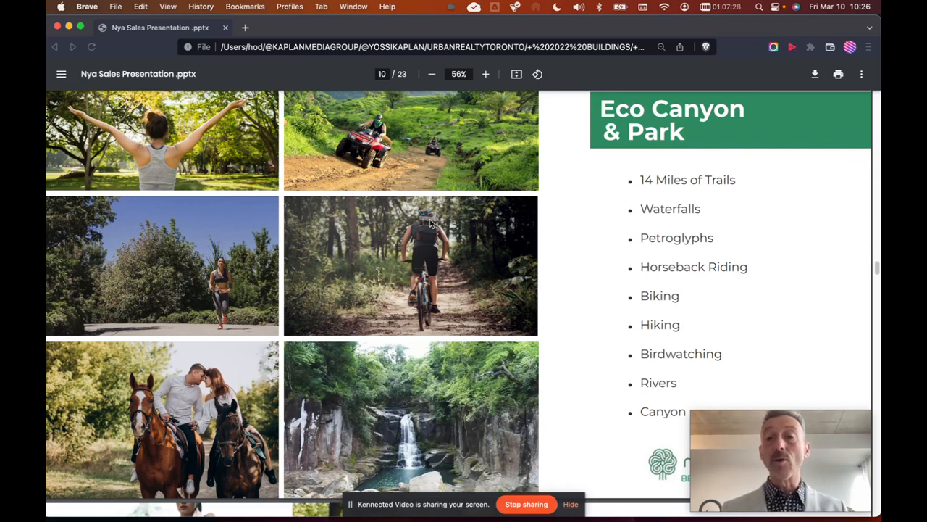
scroll("down", 3)
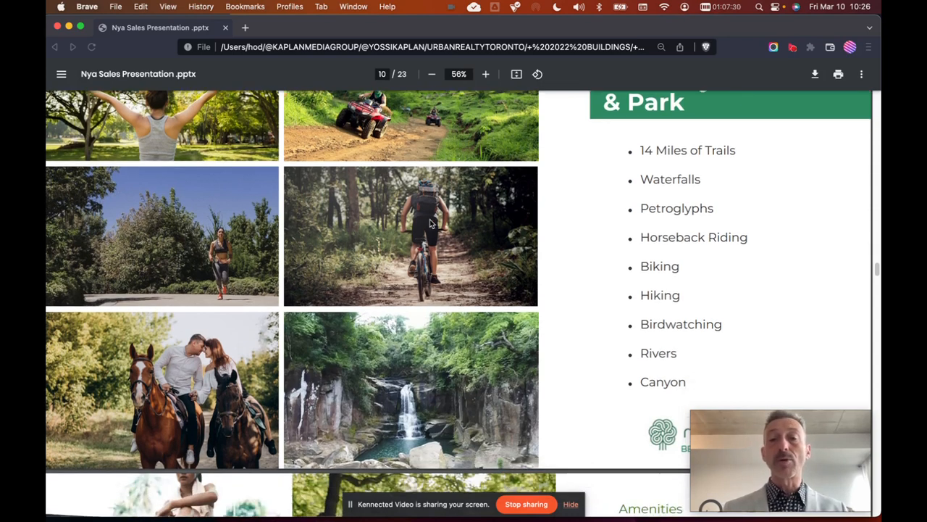
scroll("down", 3)
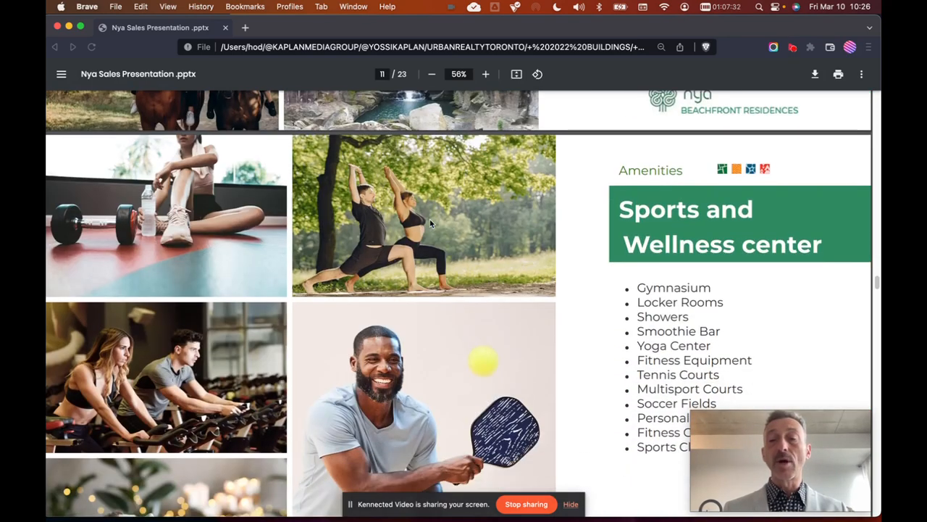
Scroll through the Sports and Wellness list until the Beachfront Condos slide appears below.
scroll("down", 3)
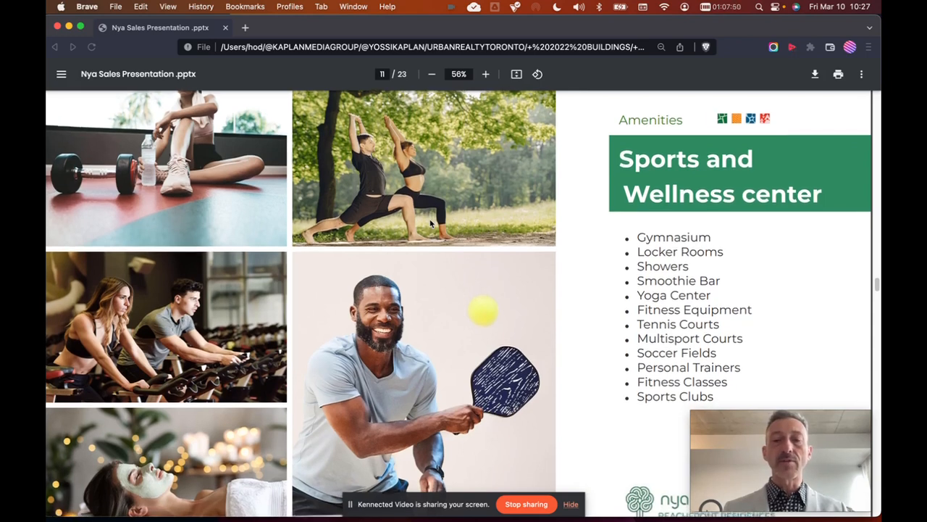
scroll("down", 3)
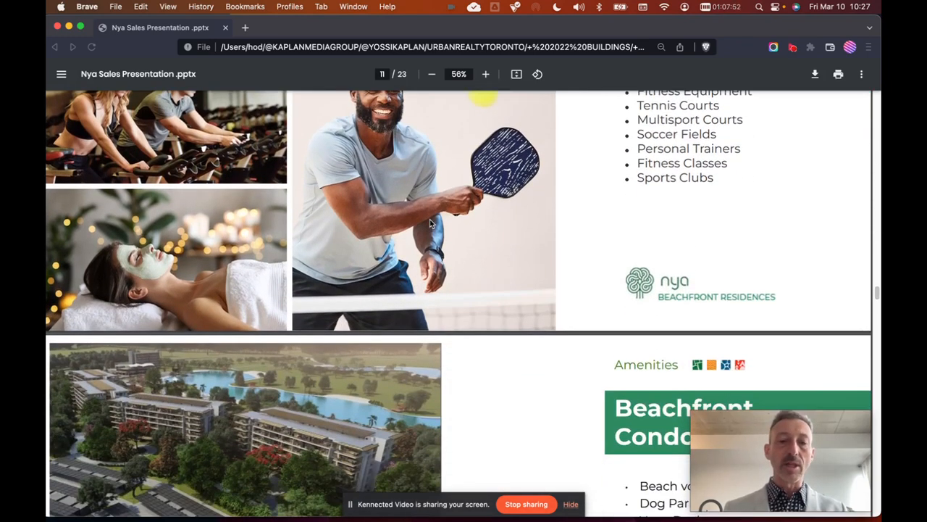
Scroll through the Beachfront Condominiums amenities to page 13, the interiors slide.
scroll("down", 3)
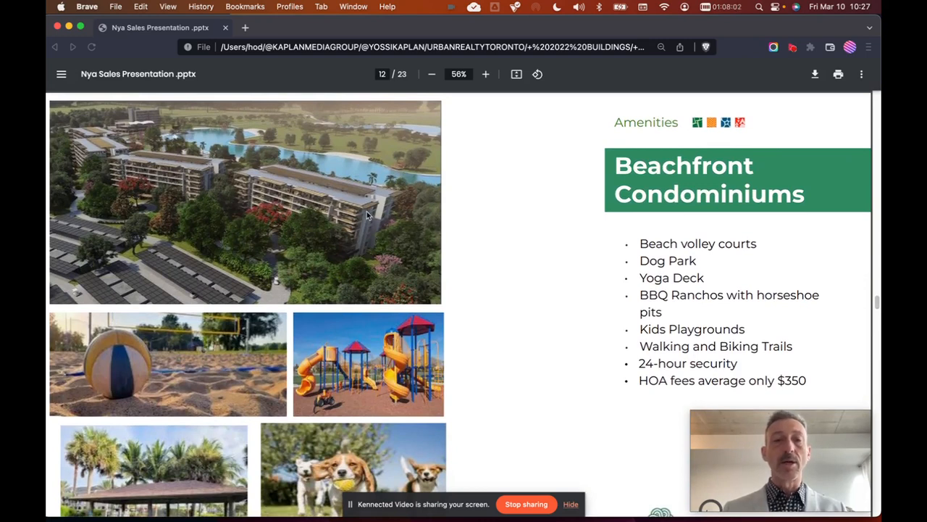
mouse_move(383, 180)
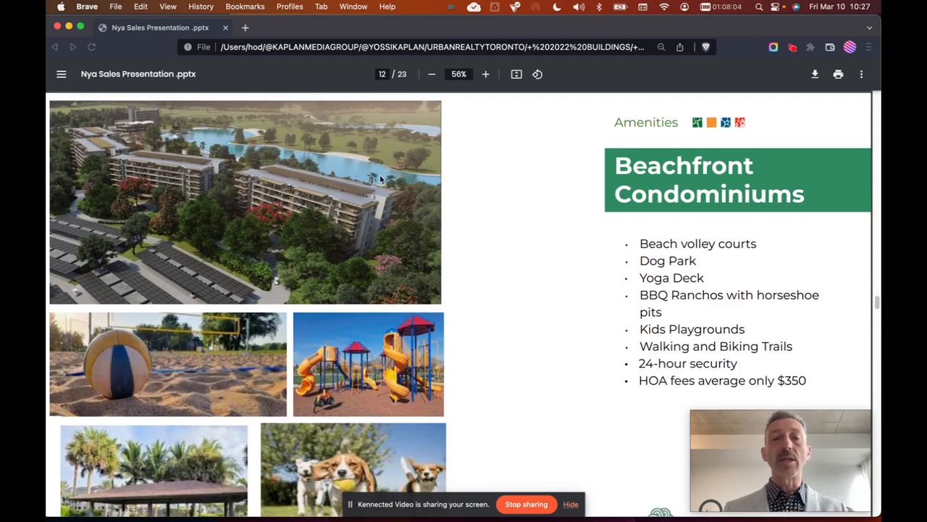
mouse_move(365, 210)
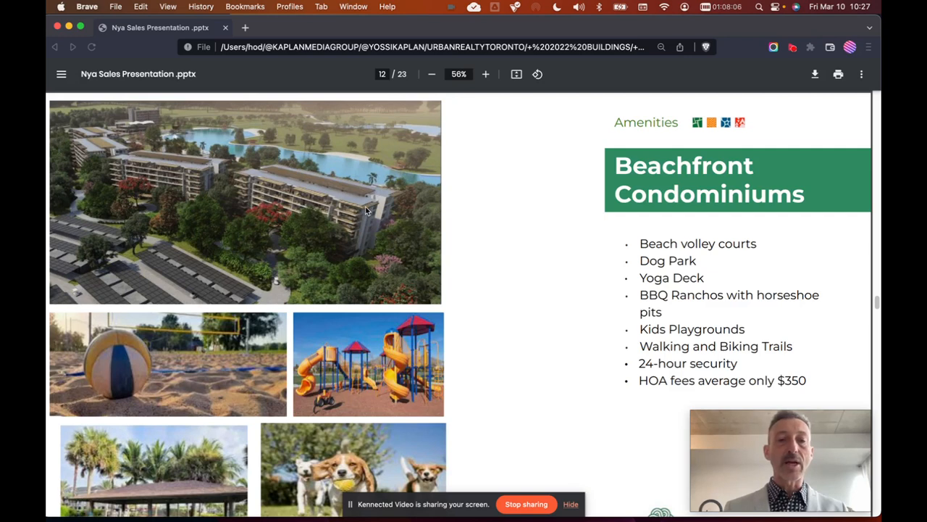
mouse_move(447, 233)
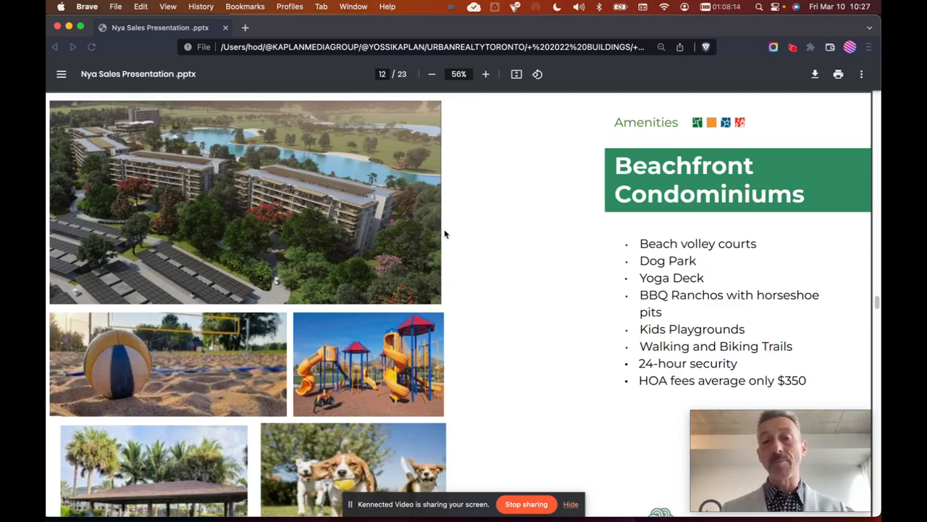
mouse_move(399, 192)
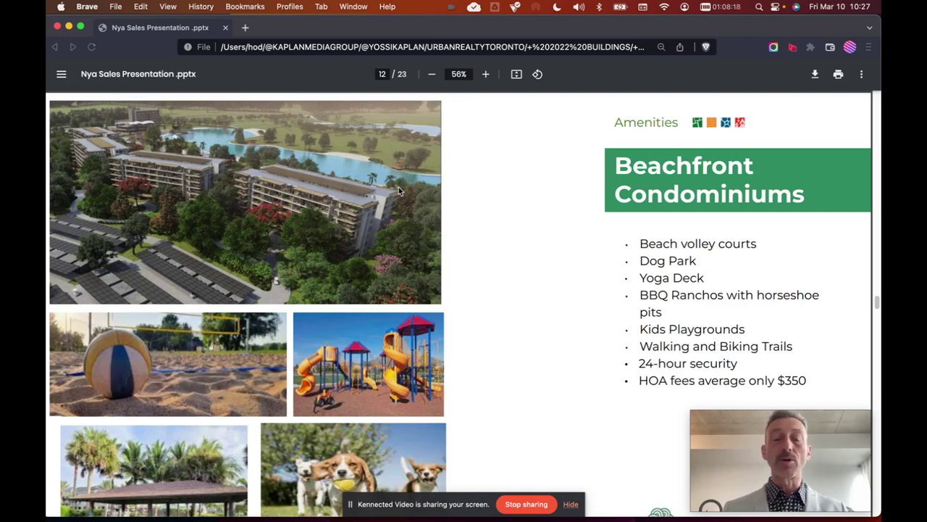
mouse_move(369, 226)
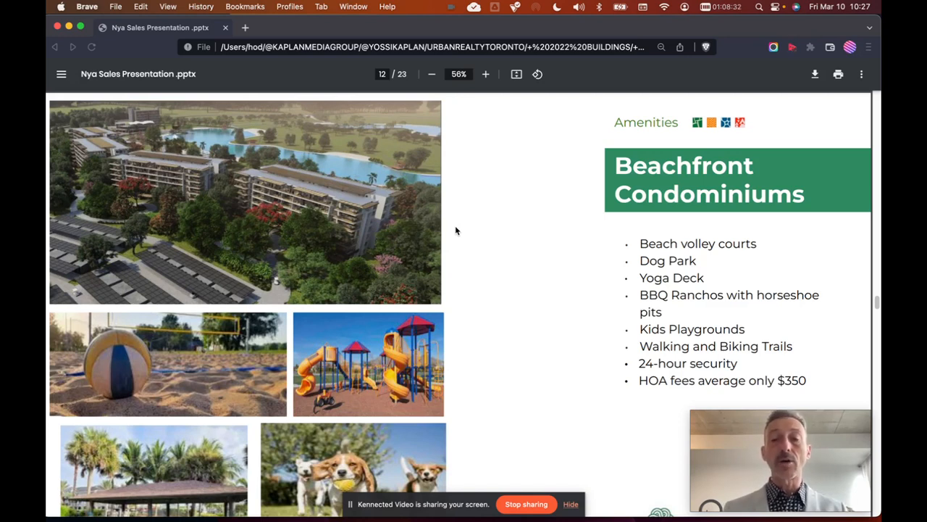
scroll("down", 3)
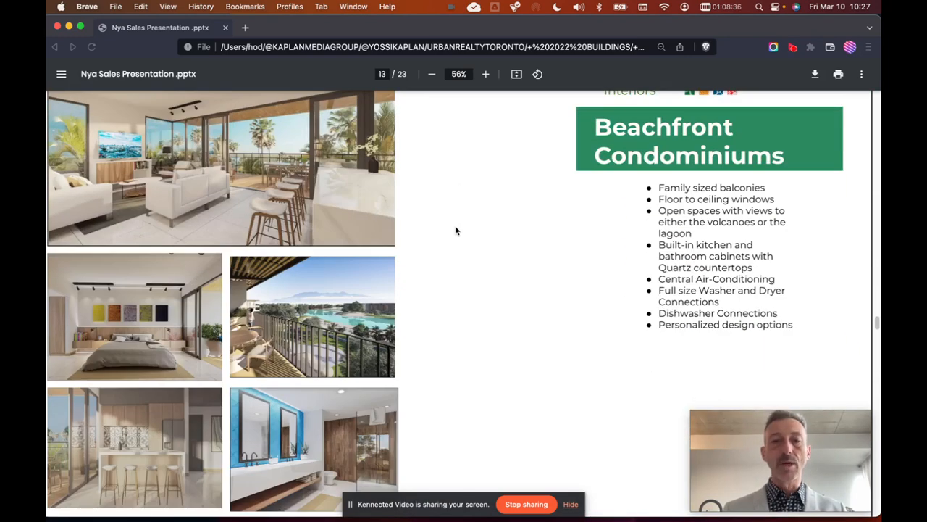
scroll("up", 3)
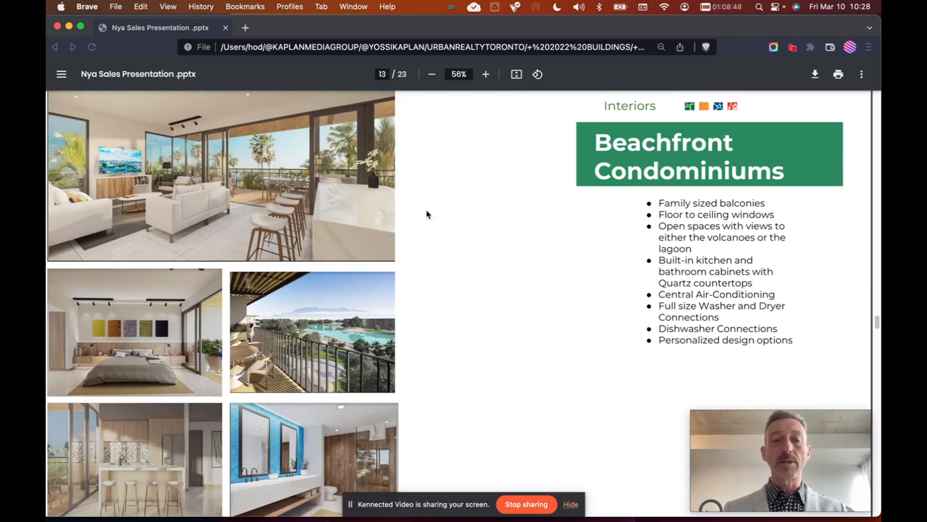
mouse_move(344, 307)
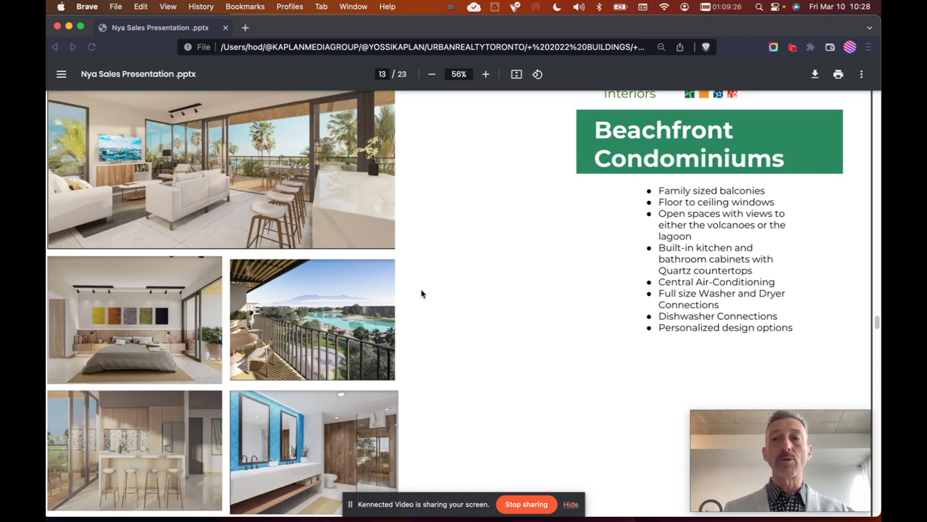
scroll("down", 3)
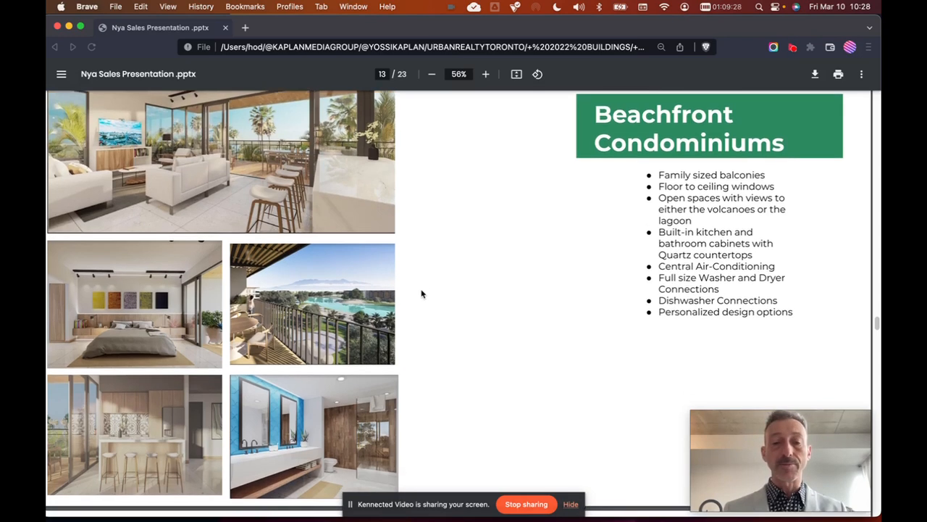